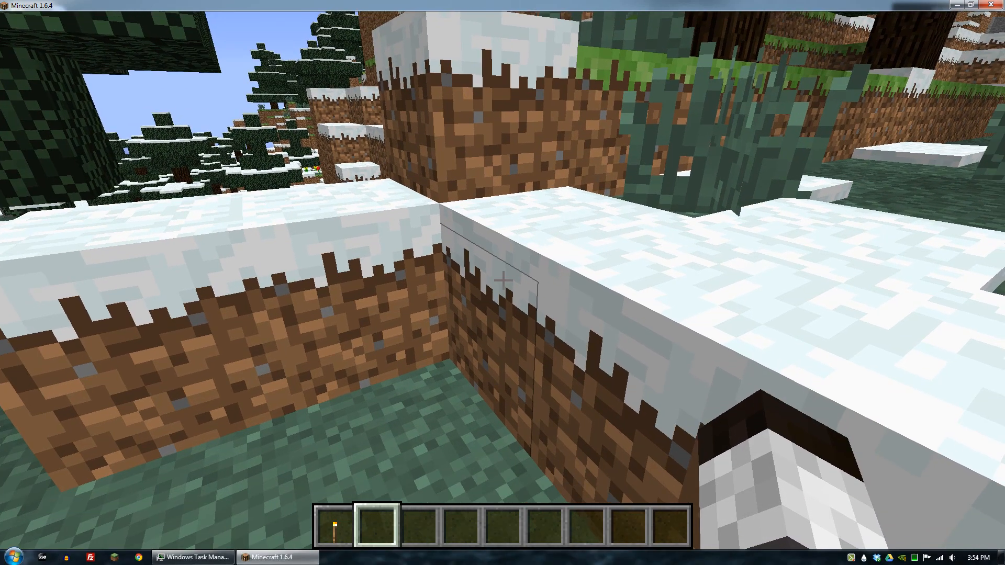
mouse_move(502, 269)
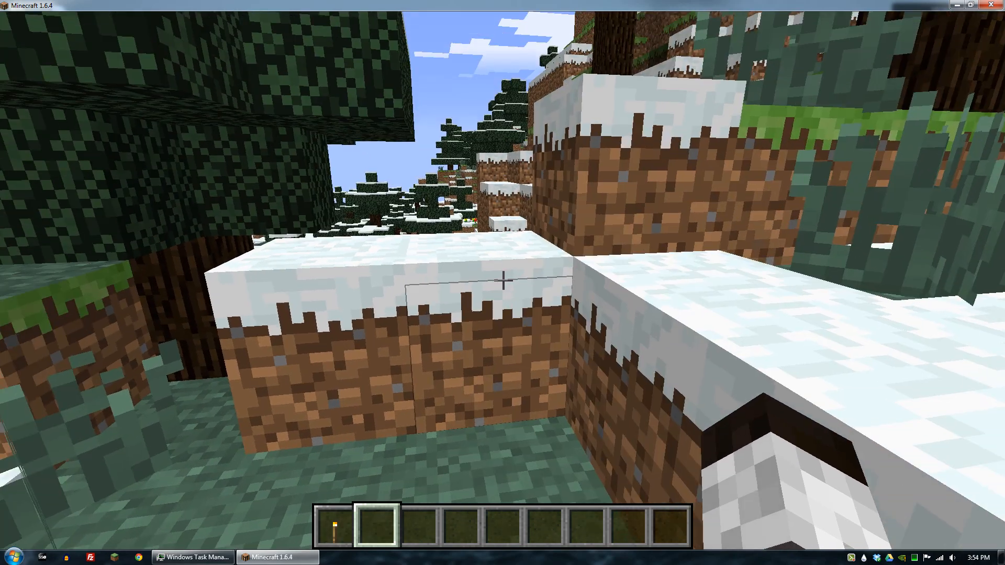
mouse_move(502, 283)
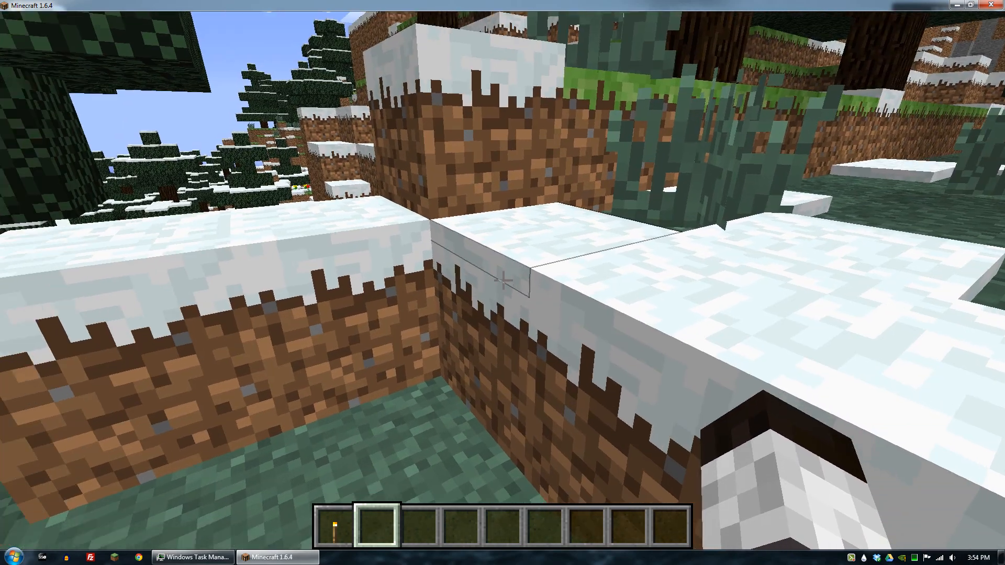
mouse_move(502, 280)
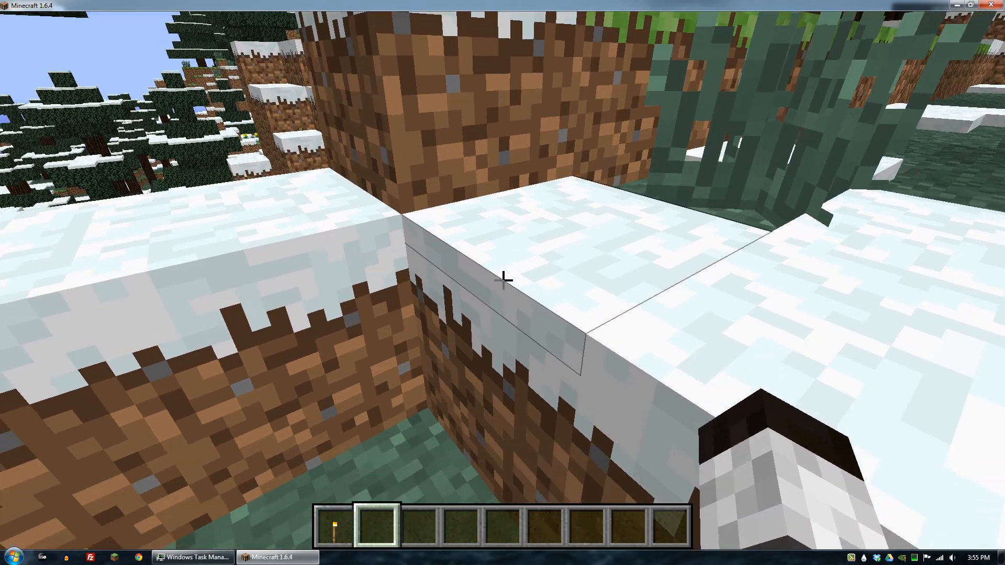
mouse_move(503, 282)
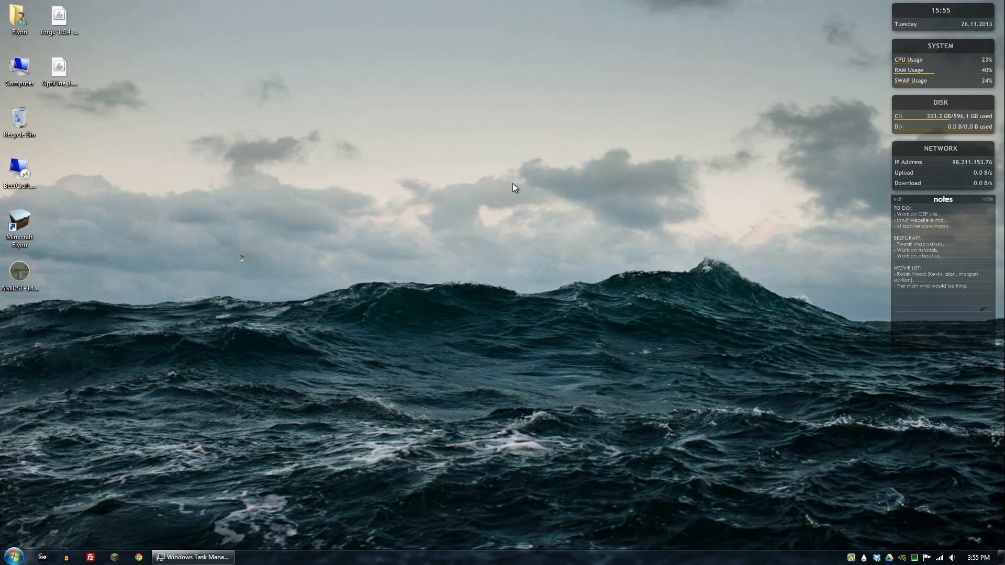
mouse_move(624, 357)
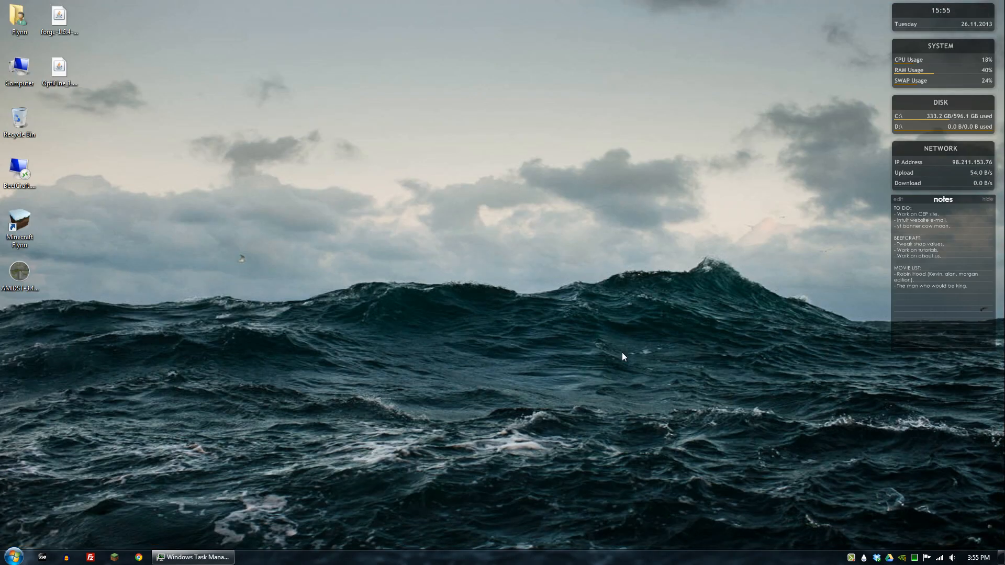
mouse_move(890, 481)
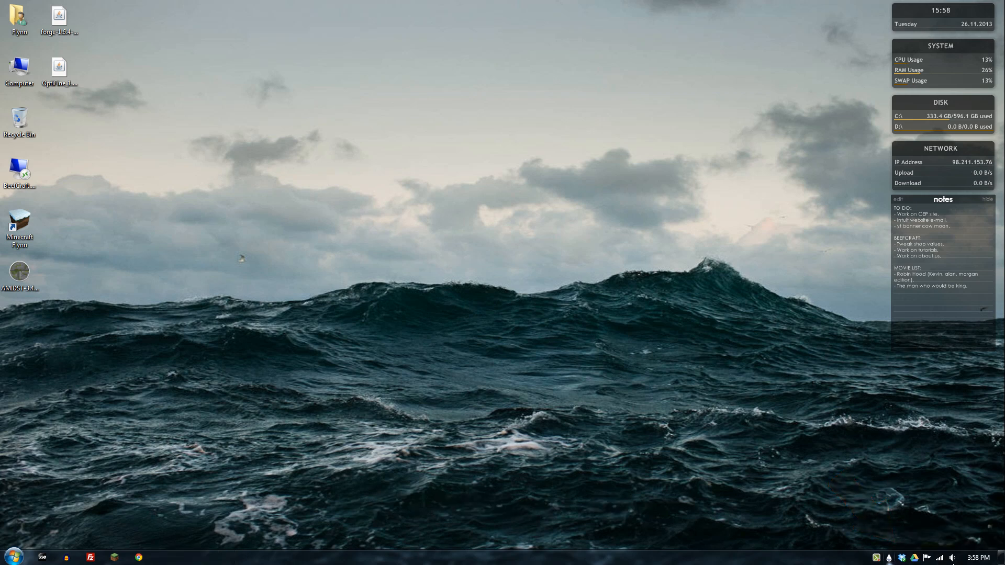
mouse_move(929, 519)
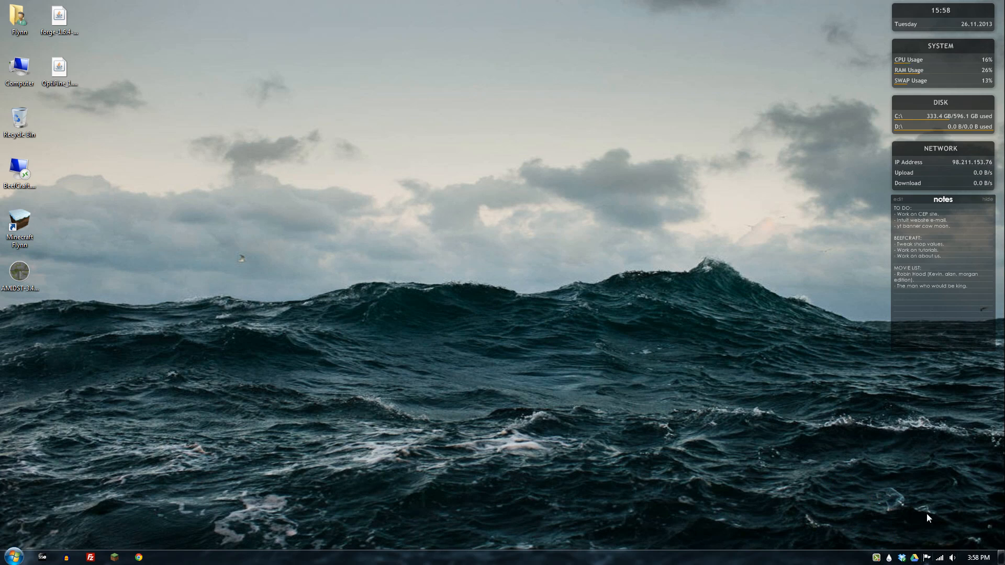
mouse_move(424, 304)
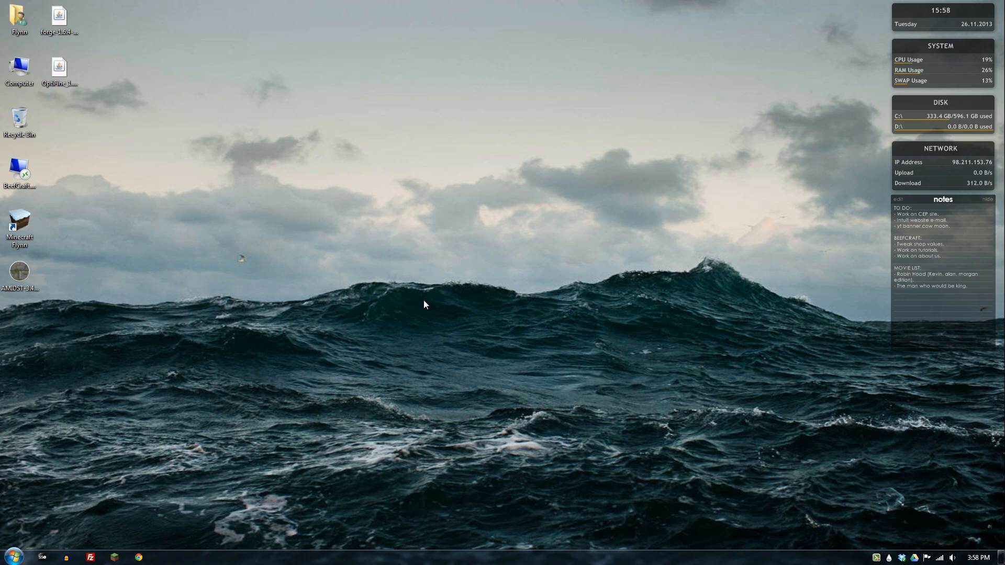
Launch NVIDIA Control Panel from the Windows Control Panel's all-items list
right_click(423, 303)
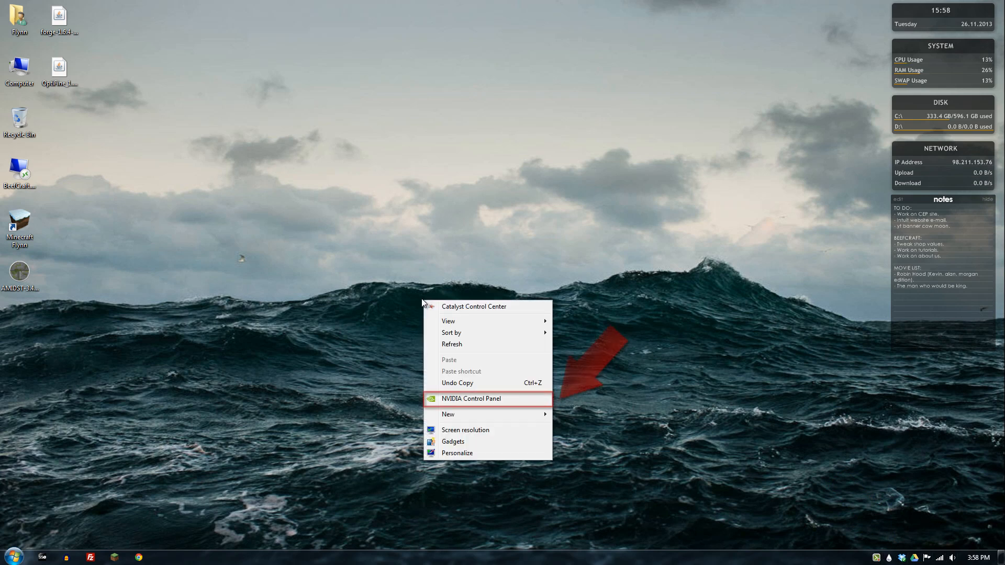
mouse_move(465, 406)
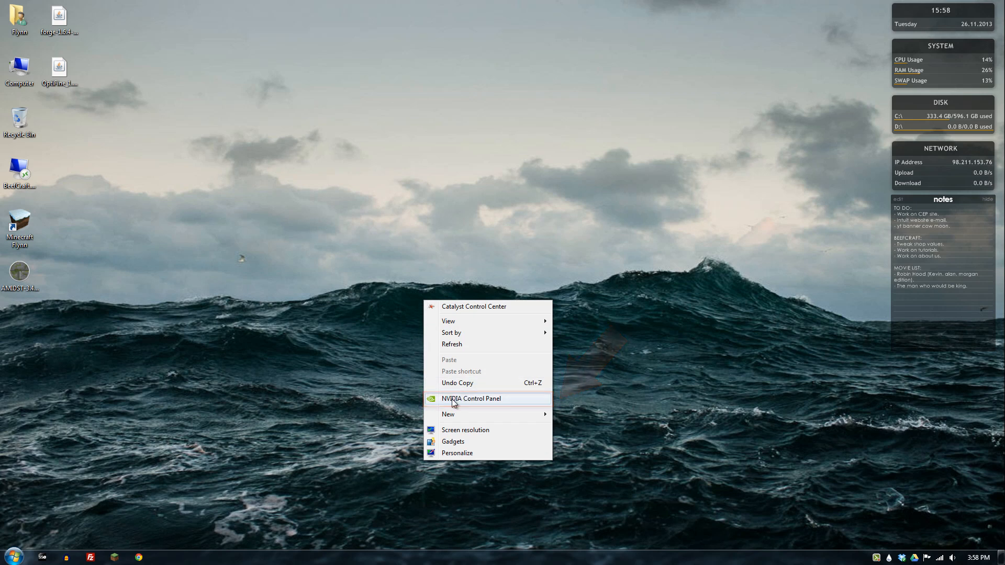
click(9, 555)
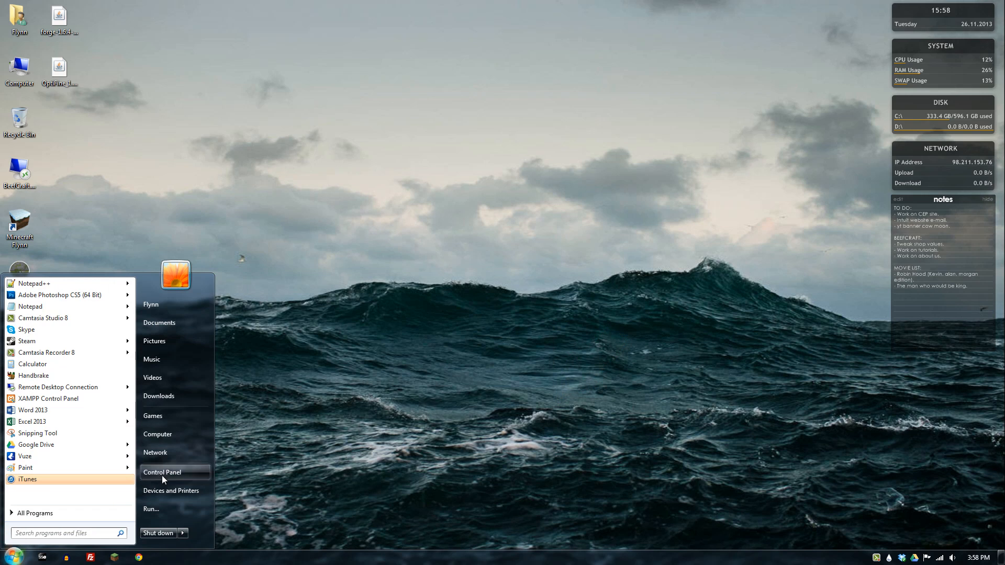
click(162, 472)
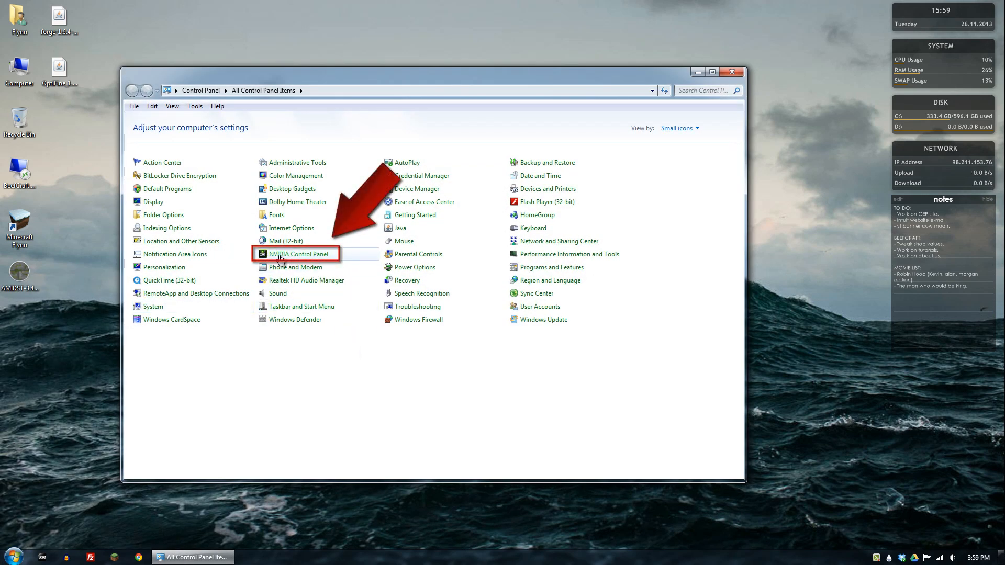
double_click(299, 253)
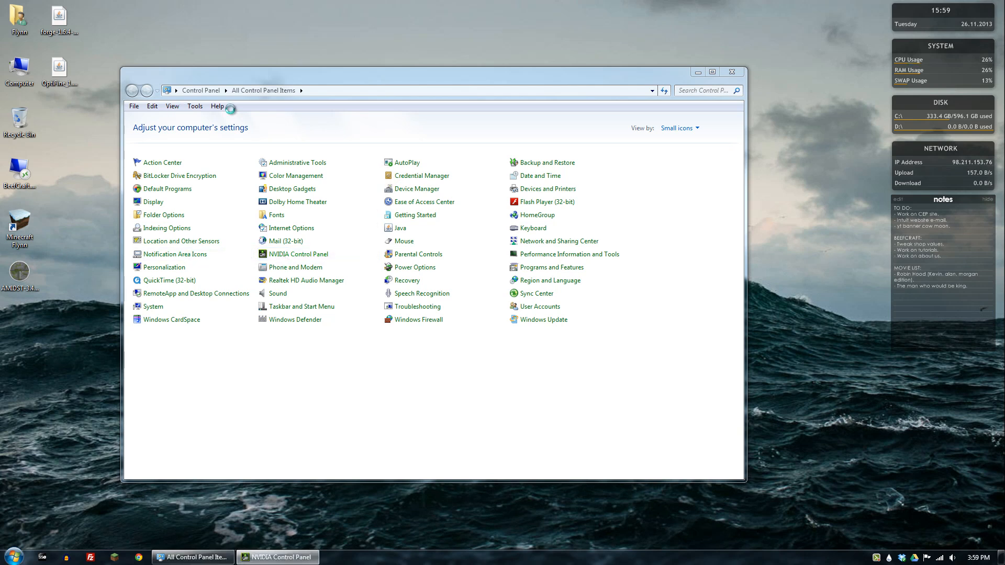
Check global Threaded optimization under Manage 3D Settings, then switch to Program Settings
click(276, 557)
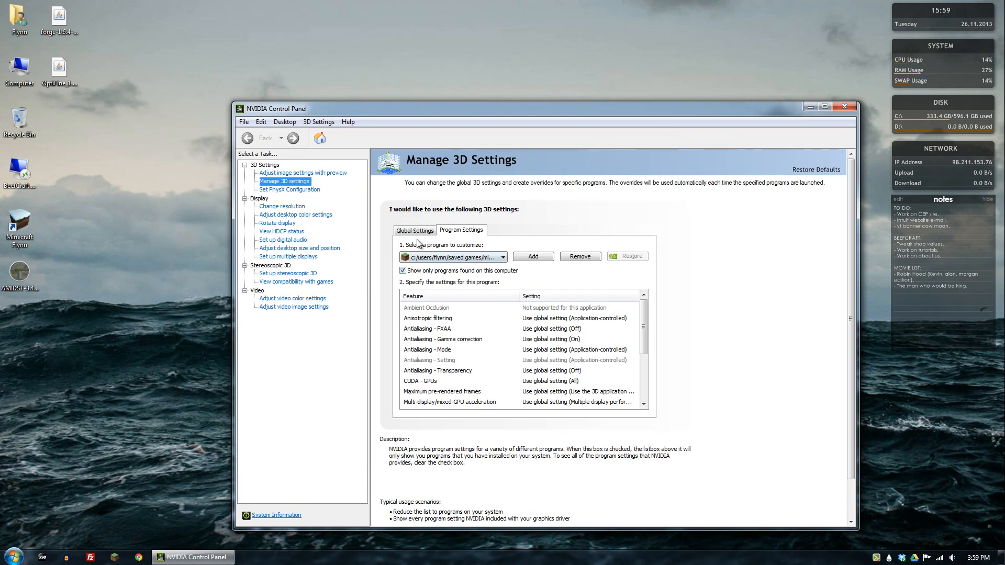
click(414, 230)
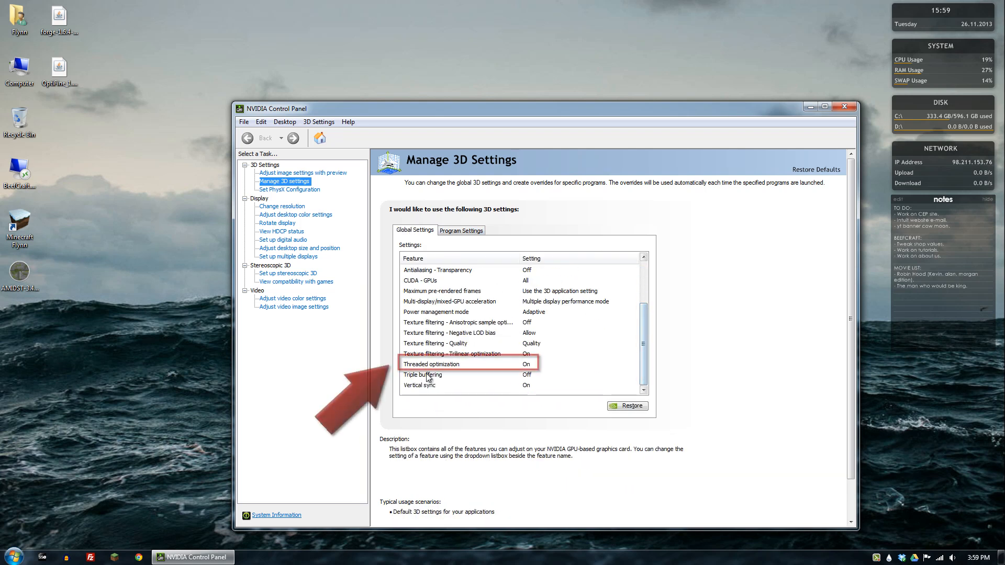
click(432, 364)
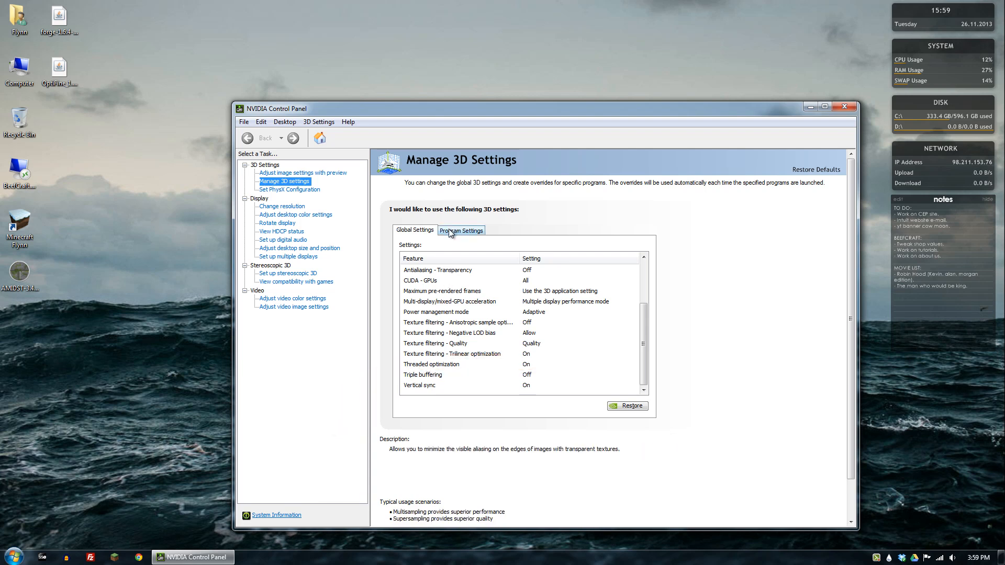
click(461, 230)
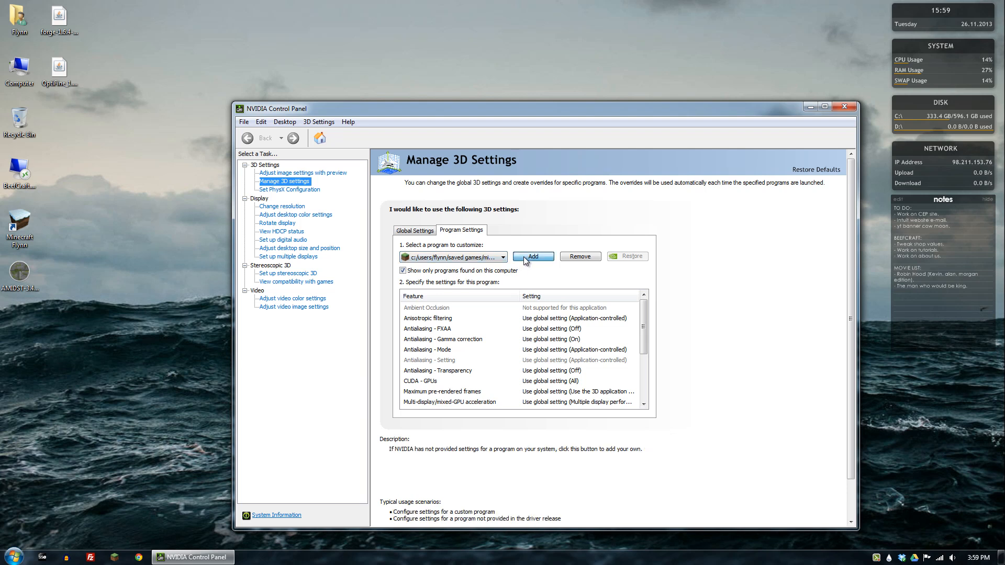
Add Minecraft.exe from the Games folder as a program to customize
click(532, 257)
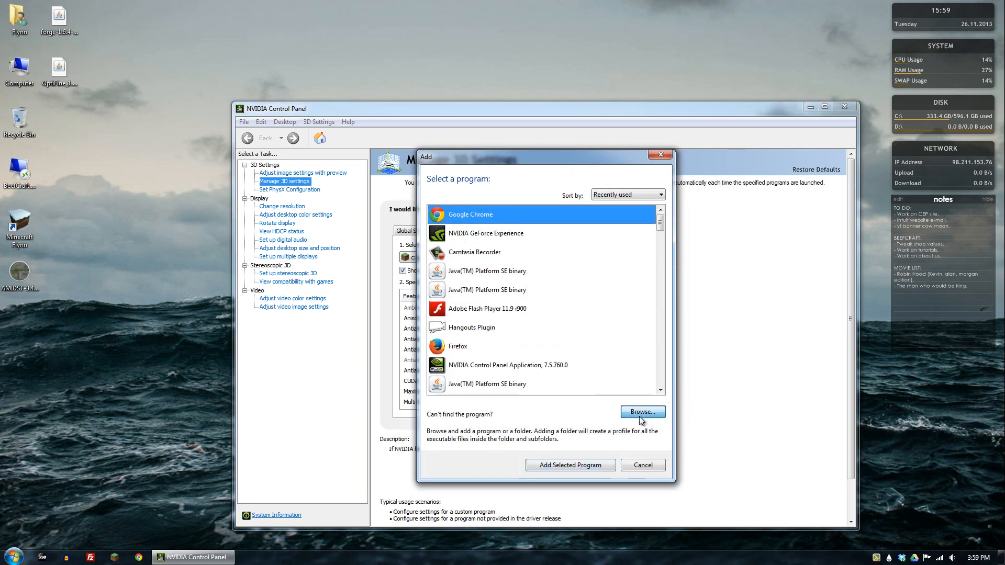
click(642, 411)
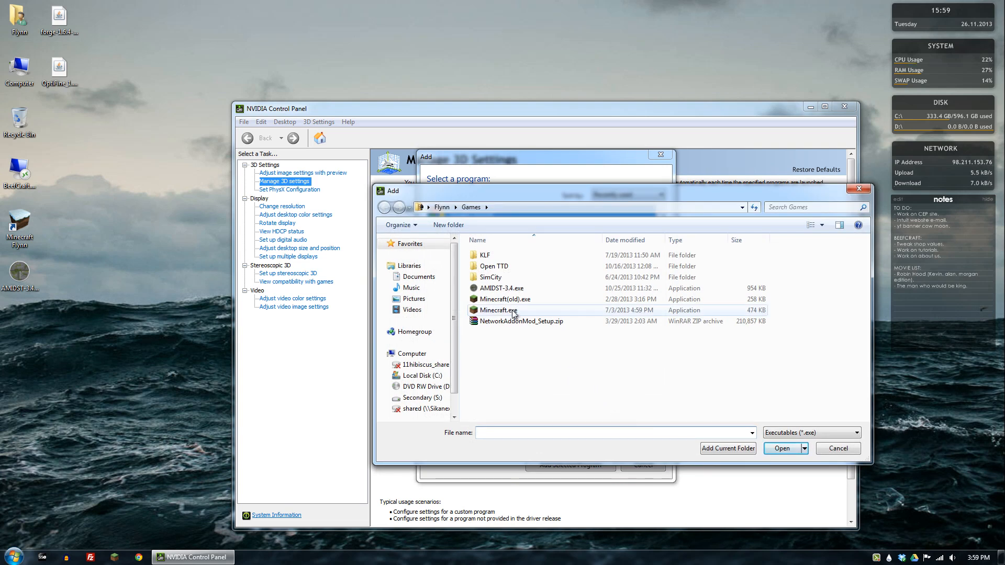
click(498, 310)
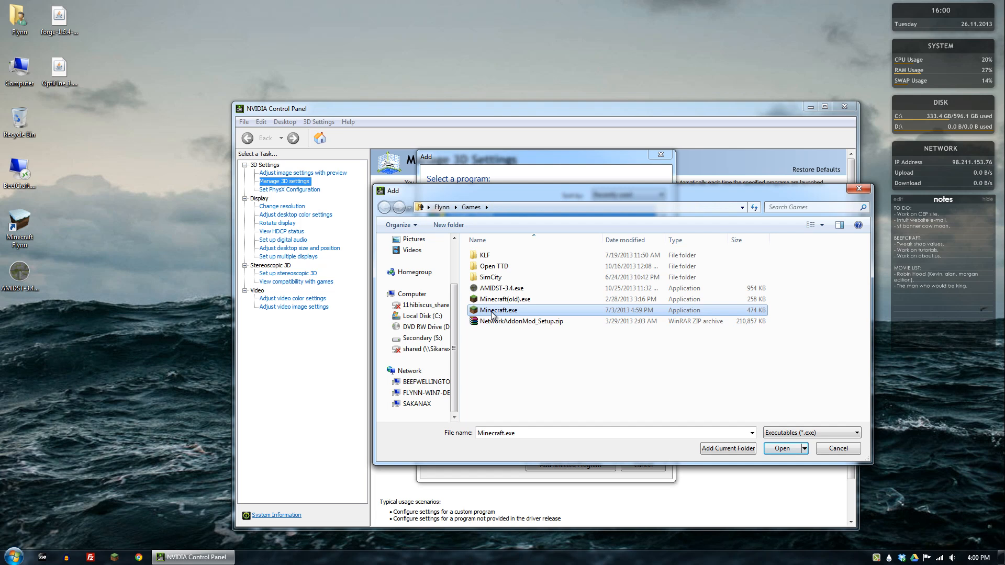
click(781, 448)
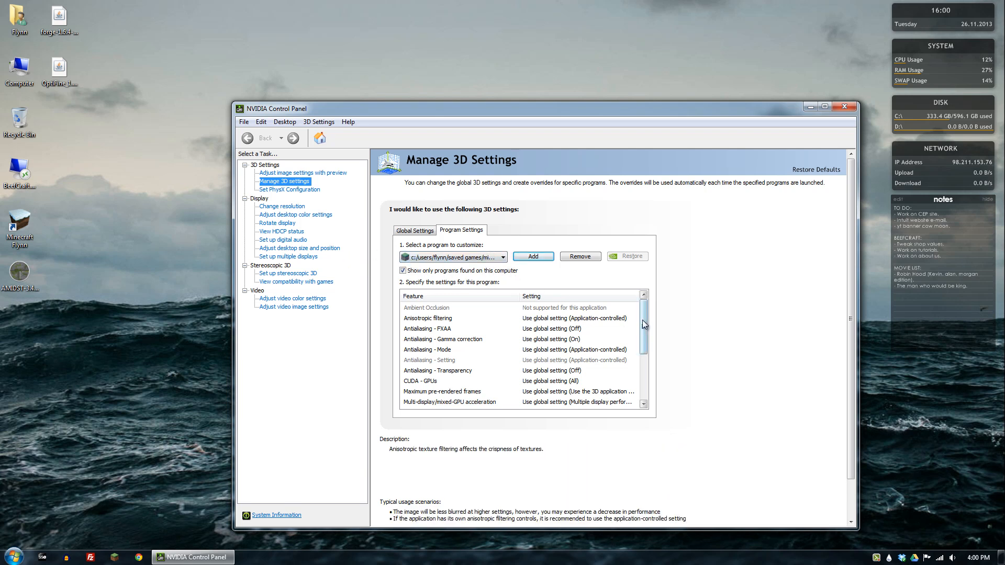
Set Threaded optimization to Off for Minecraft.exe and apply the change
scroll(down, 3)
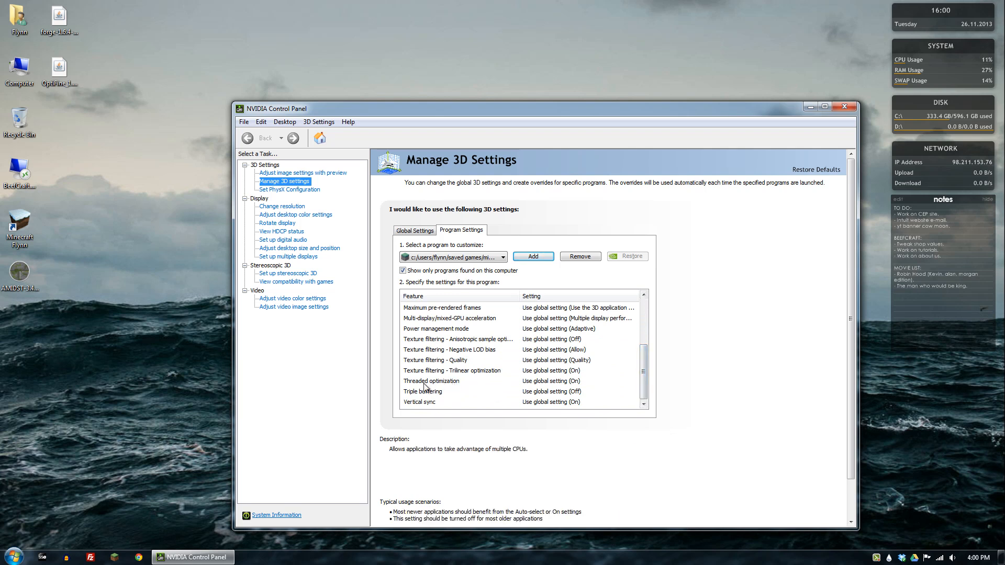
click(635, 382)
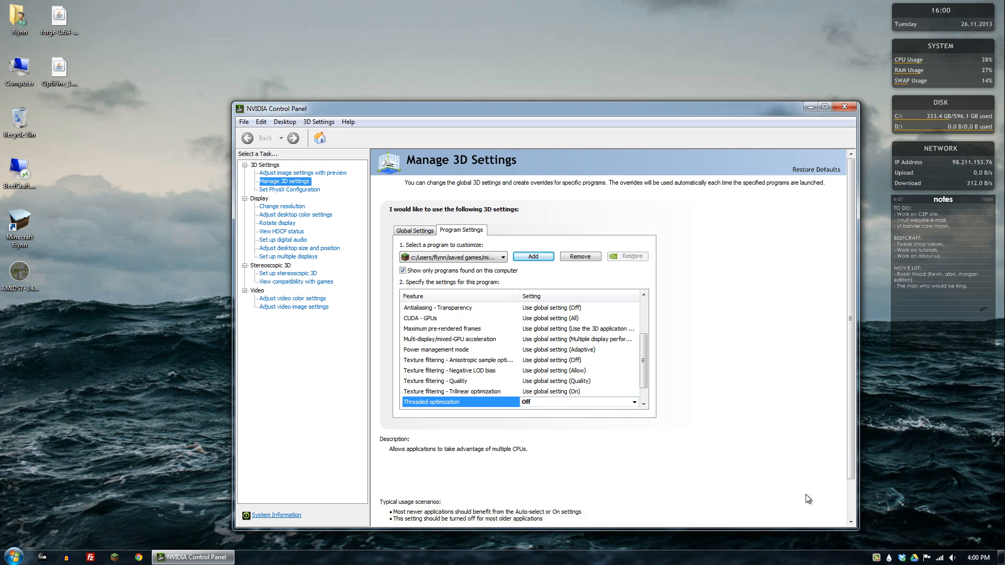
click(844, 107)
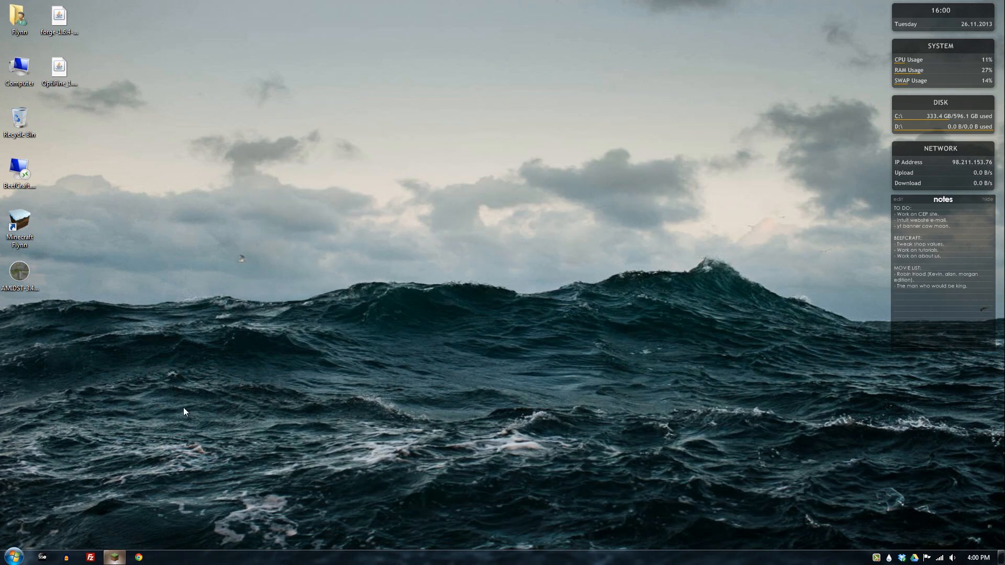
Relaunch Minecraft 1.6.4 from the desktop shortcut to check the snowy world
double_click(18, 224)
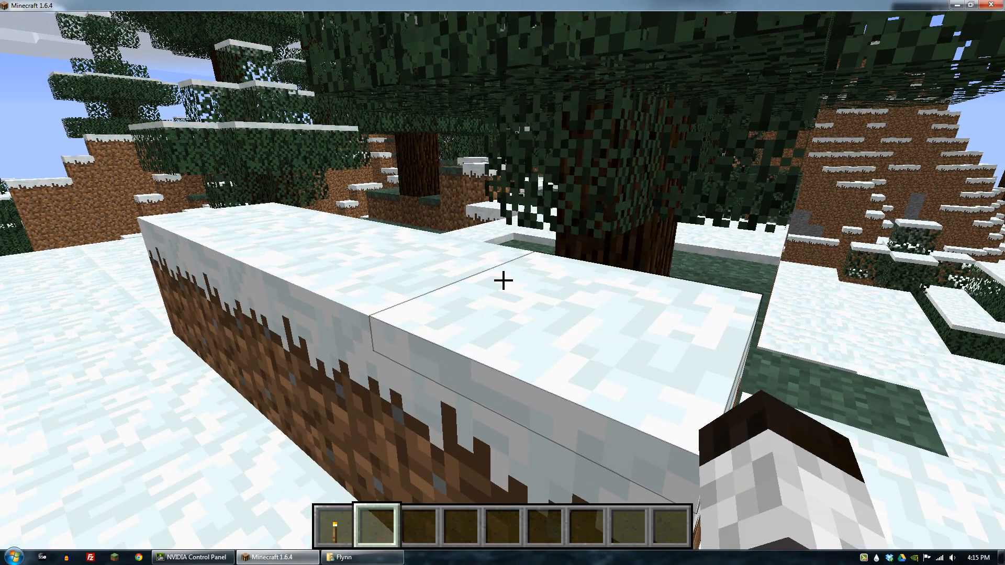
mouse_move(502, 281)
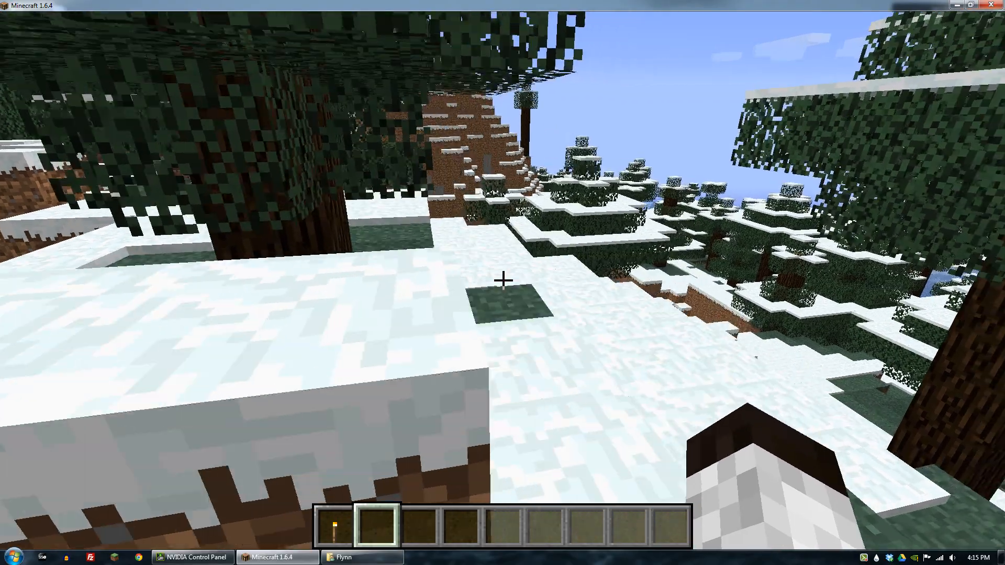
mouse_move(502, 281)
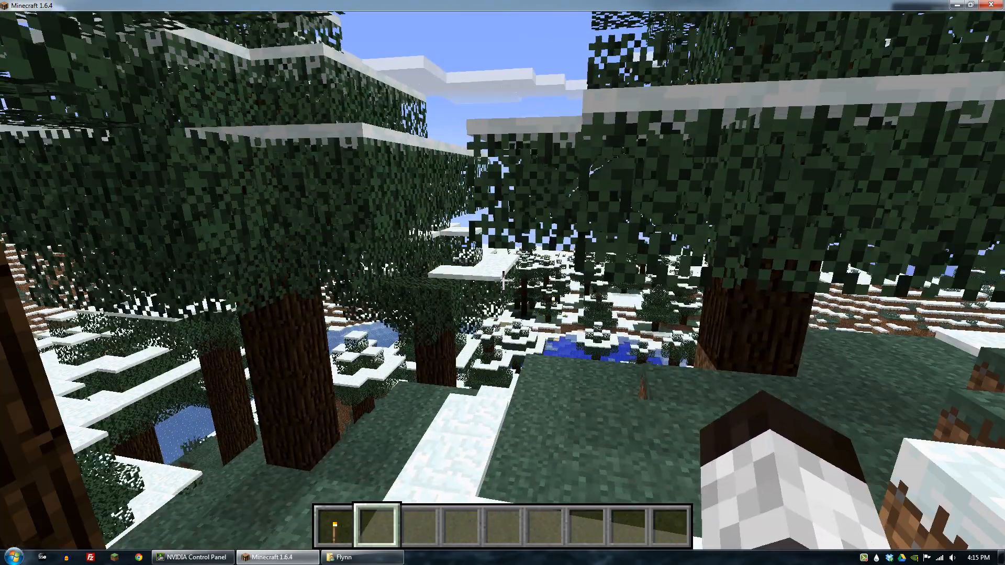